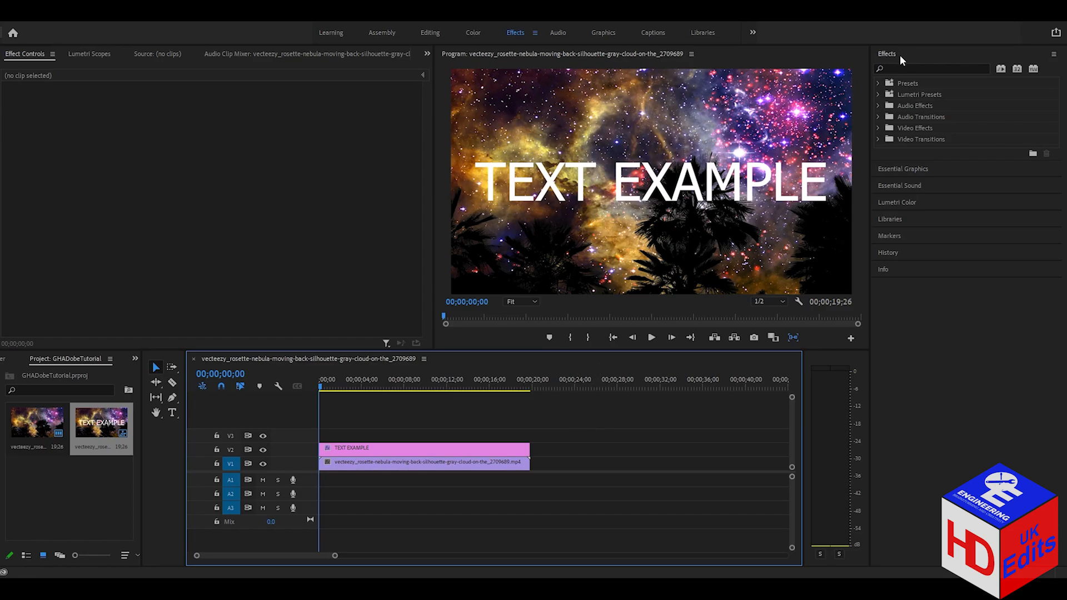
Search the Effects panel for 'mat' to list the matte effects.
click(932, 67)
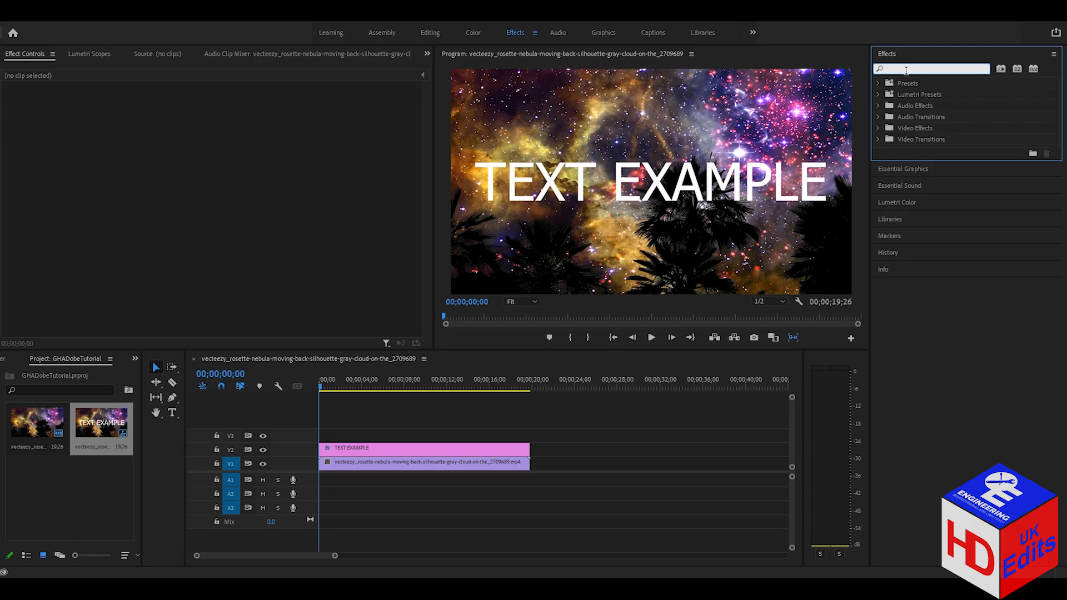
text(matt)
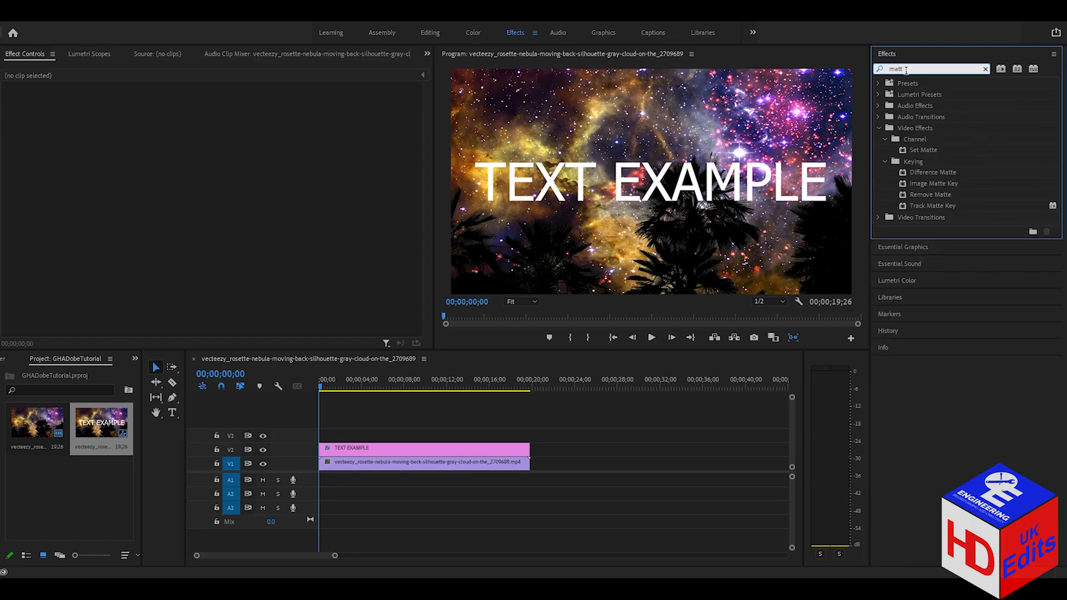
Apply Track Matte Key to the nebula clip on V1.
click(931, 206)
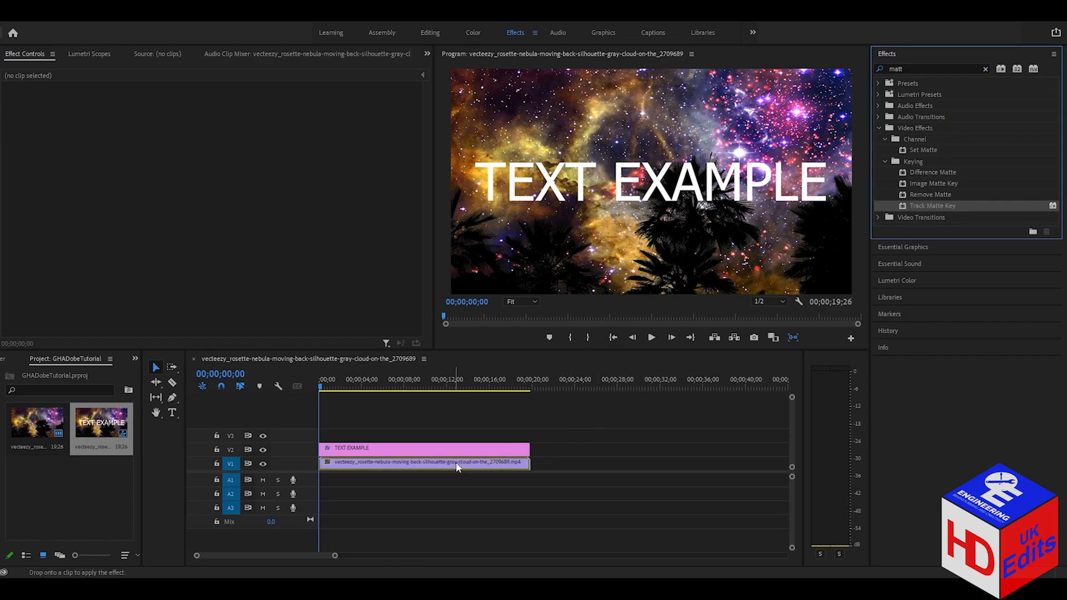
click(422, 463)
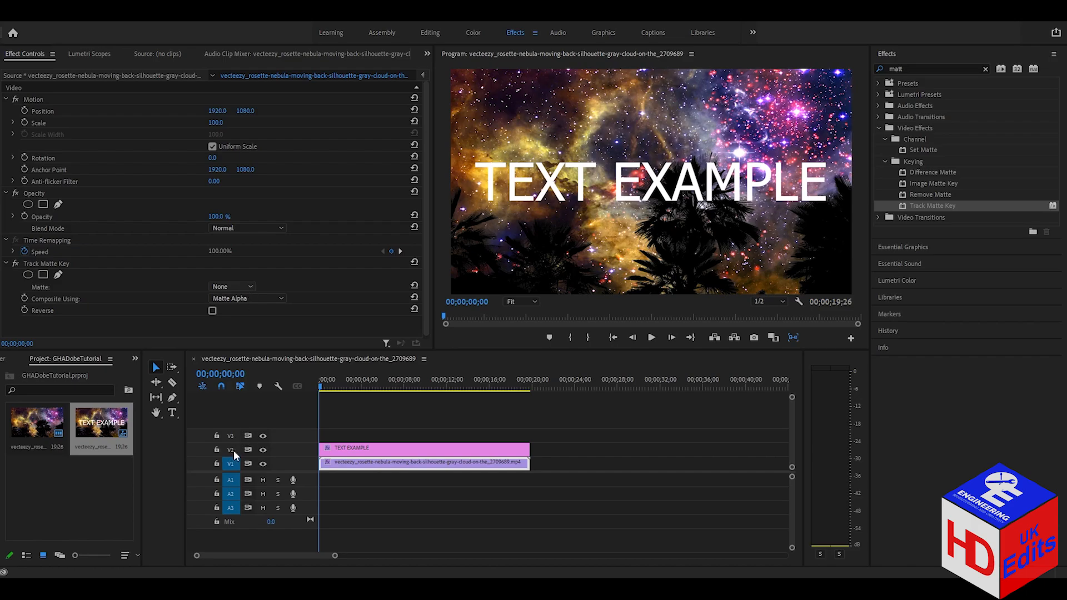
mouse_move(237, 321)
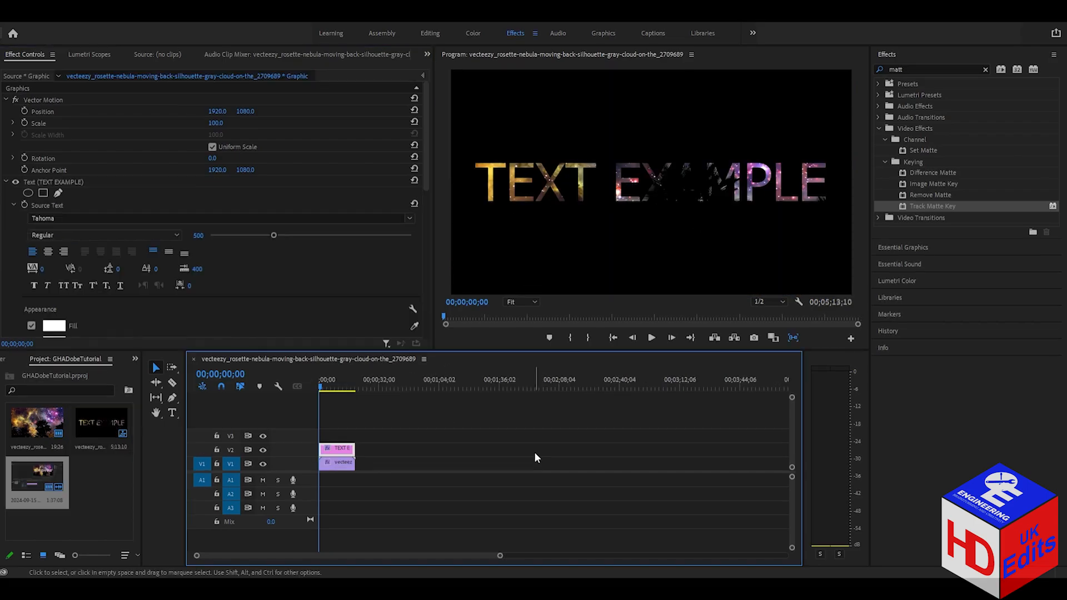
mouse_move(512, 455)
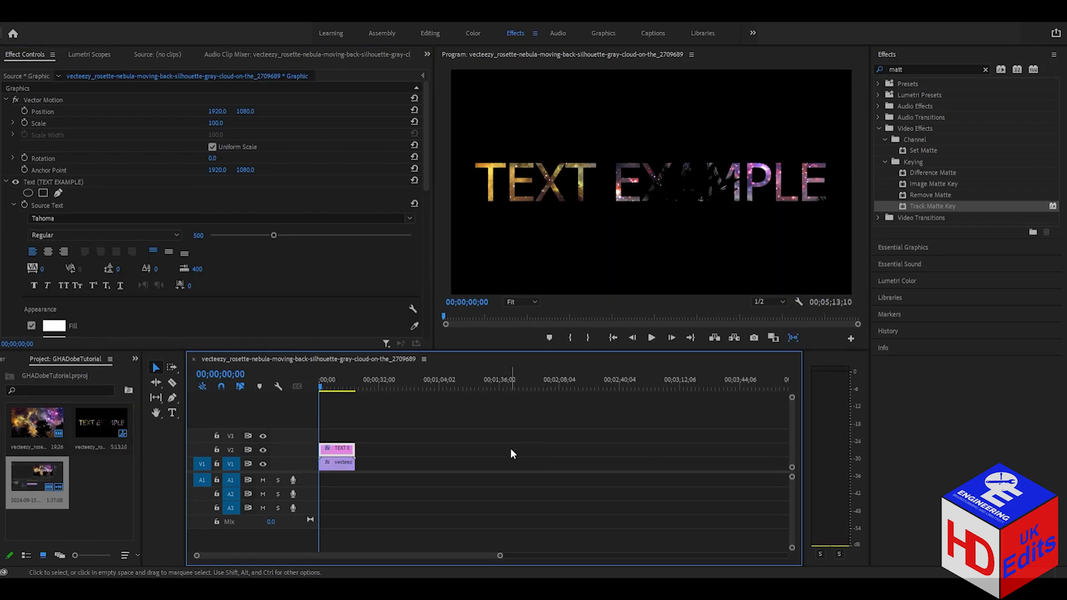